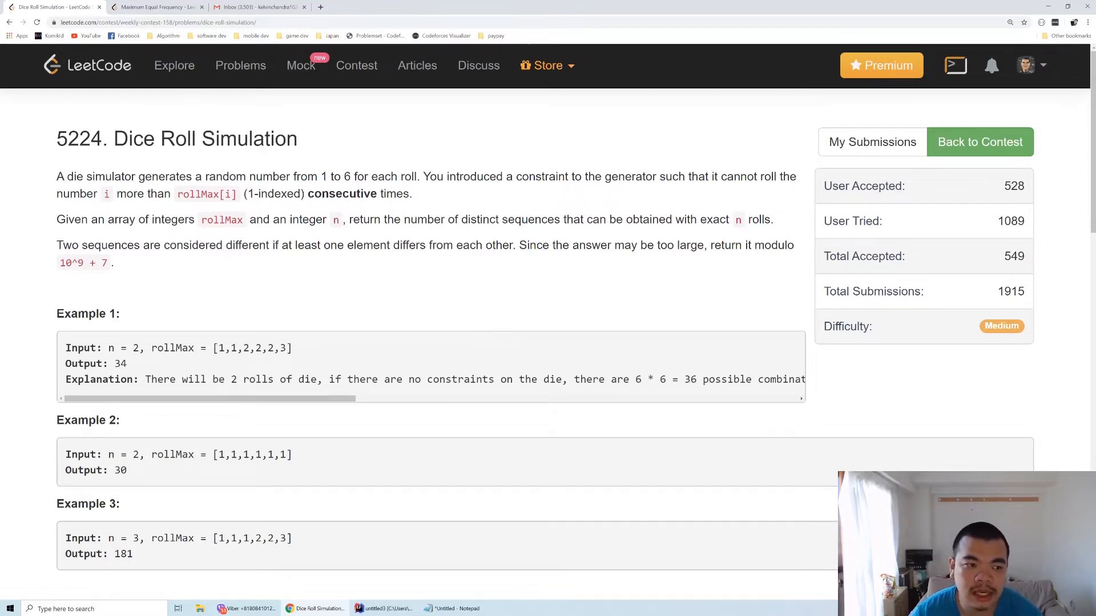
{"action": "mouse_move", "coordinate": [226, 205]}
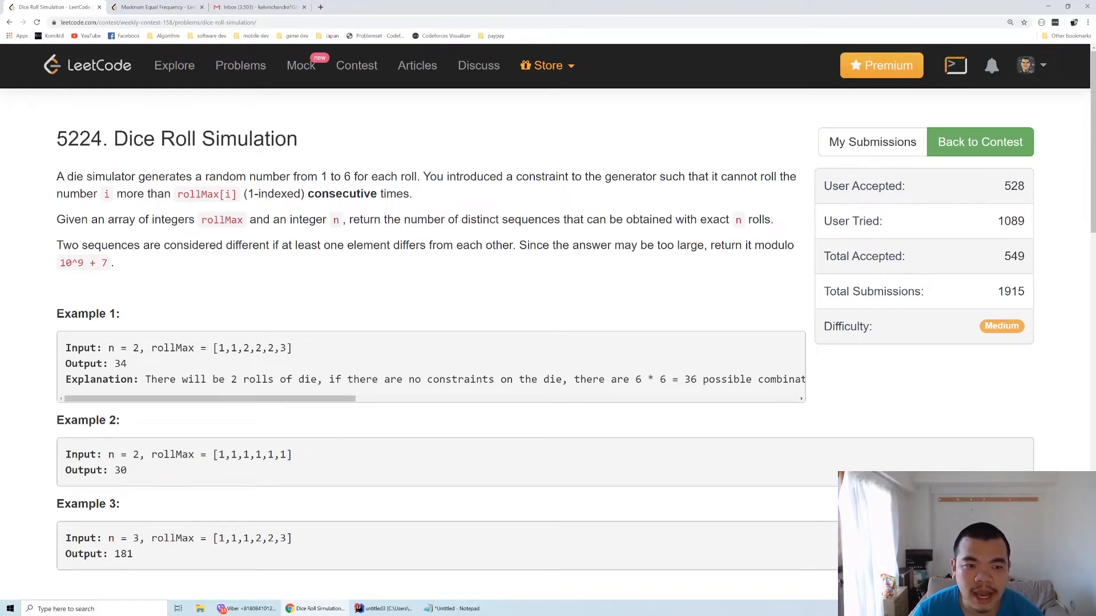
{"action": "mouse_move", "coordinate": [241, 202]}
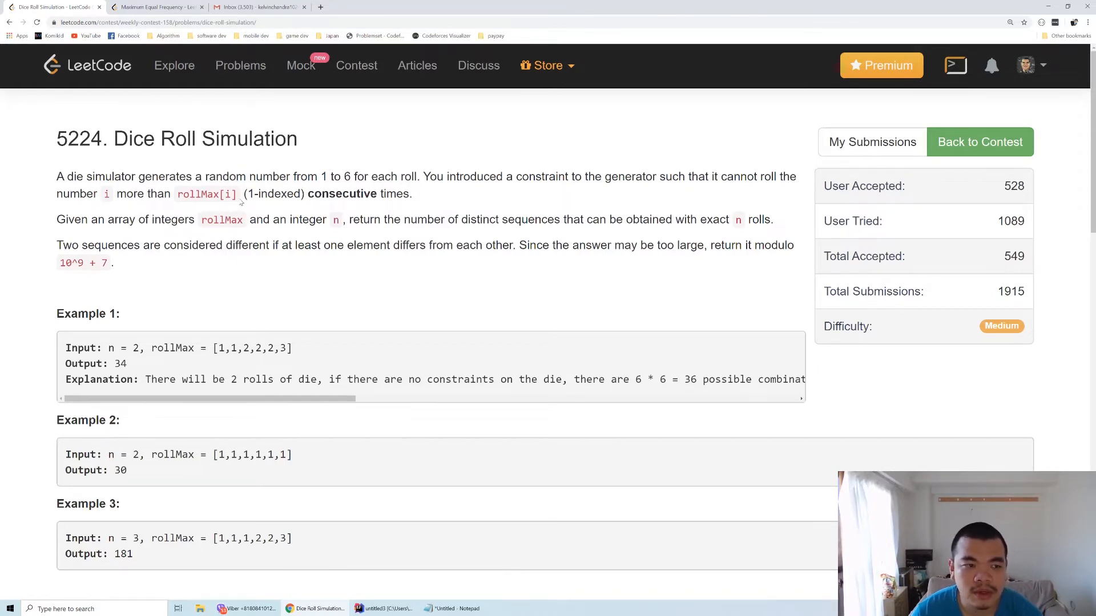
Highlight the rollMax array name and the 10^9 + 7 modulo in the problem statement
{"action": "double_click", "coordinate": [222, 219]}
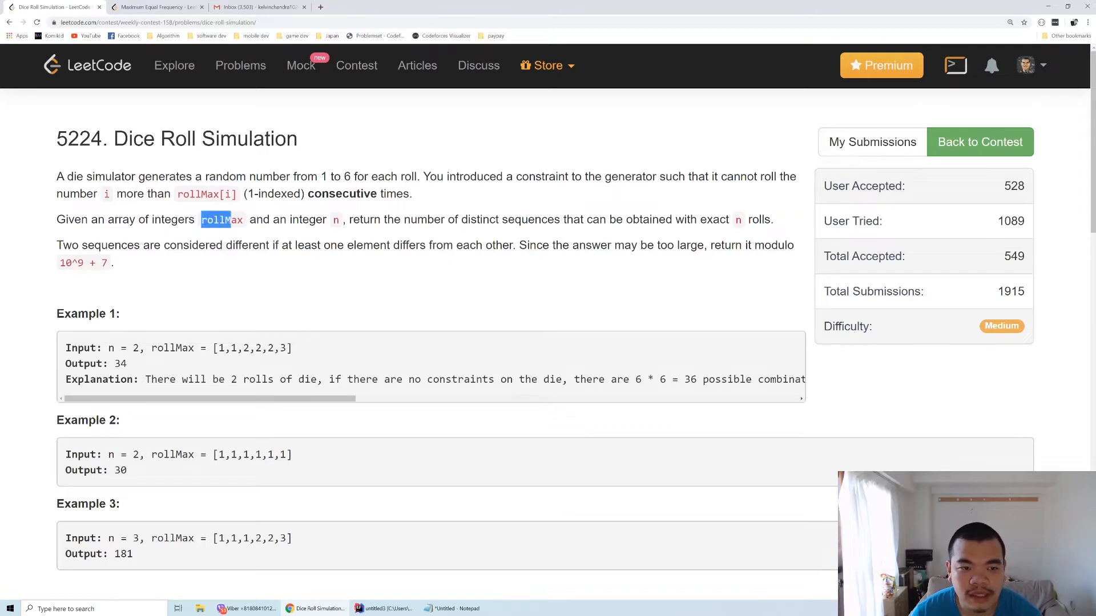
{"action": "double_click", "coordinate": [335, 219]}
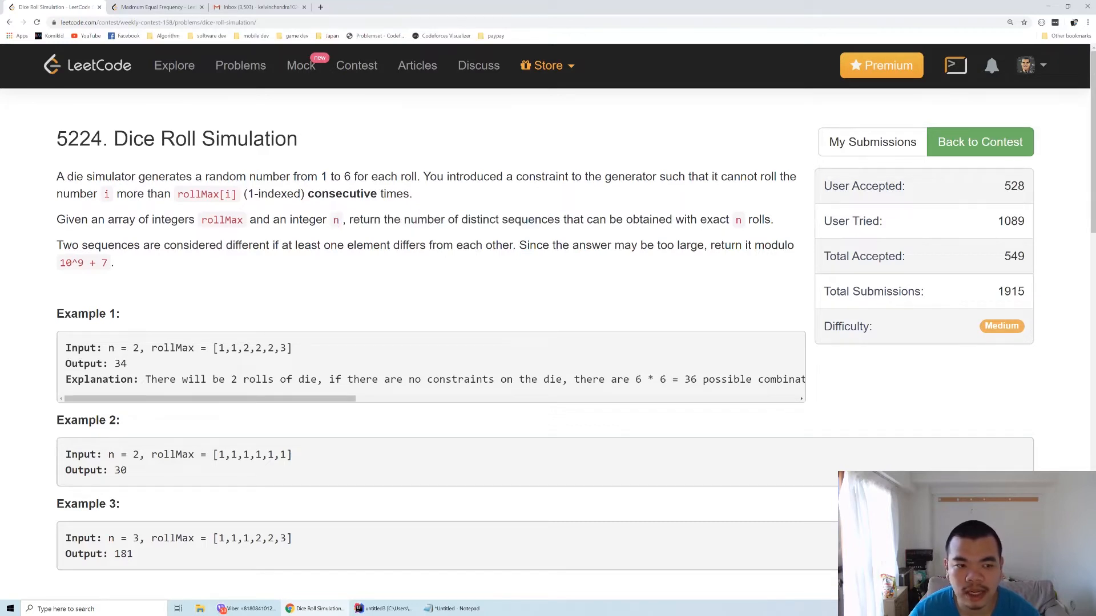
{"action": "mouse_move", "coordinate": [552, 234]}
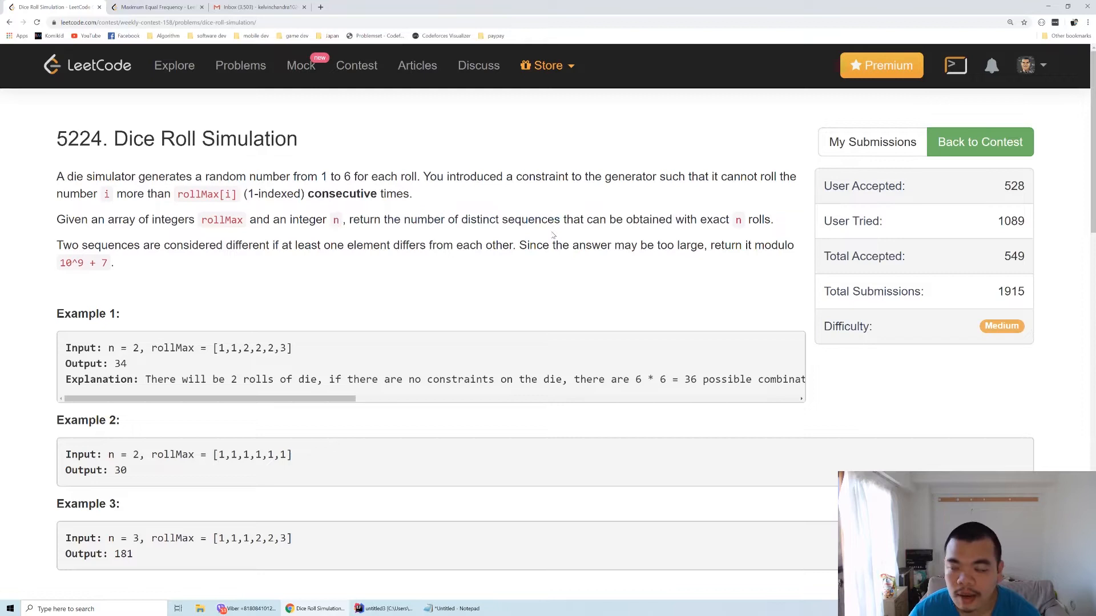
{"action": "mouse_move", "coordinate": [187, 264]}
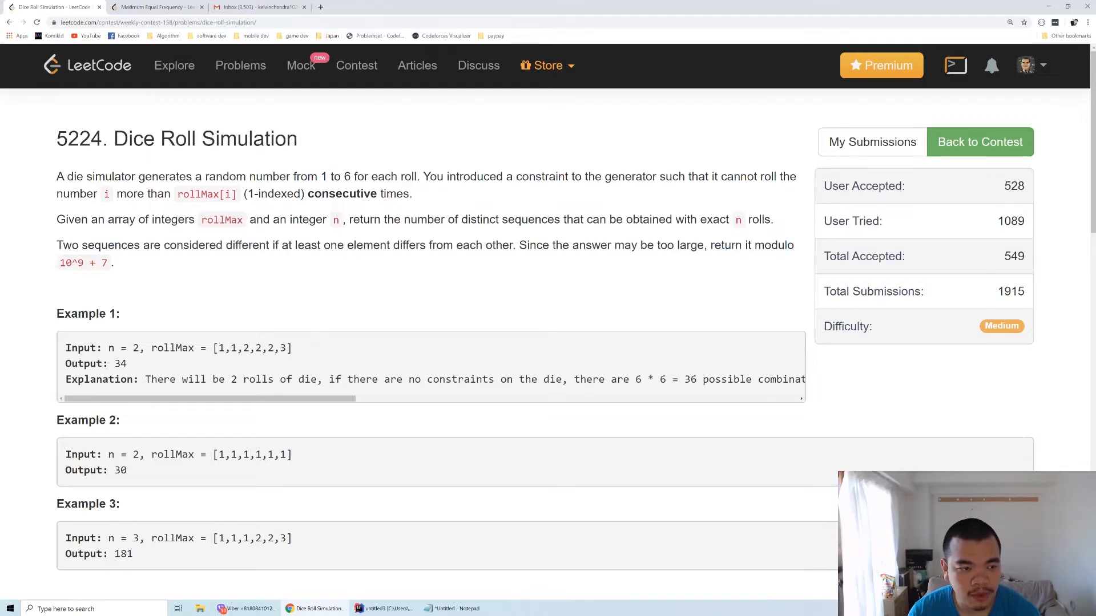
{"action": "double_click", "coordinate": [82, 263]}
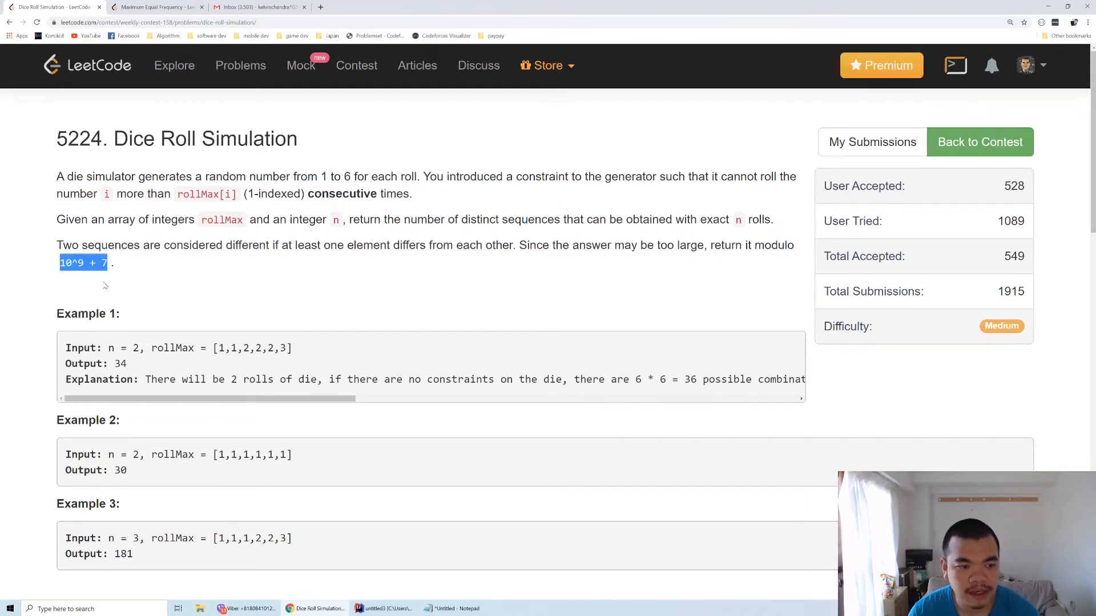
{"action": "mouse_move", "coordinate": [140, 264]}
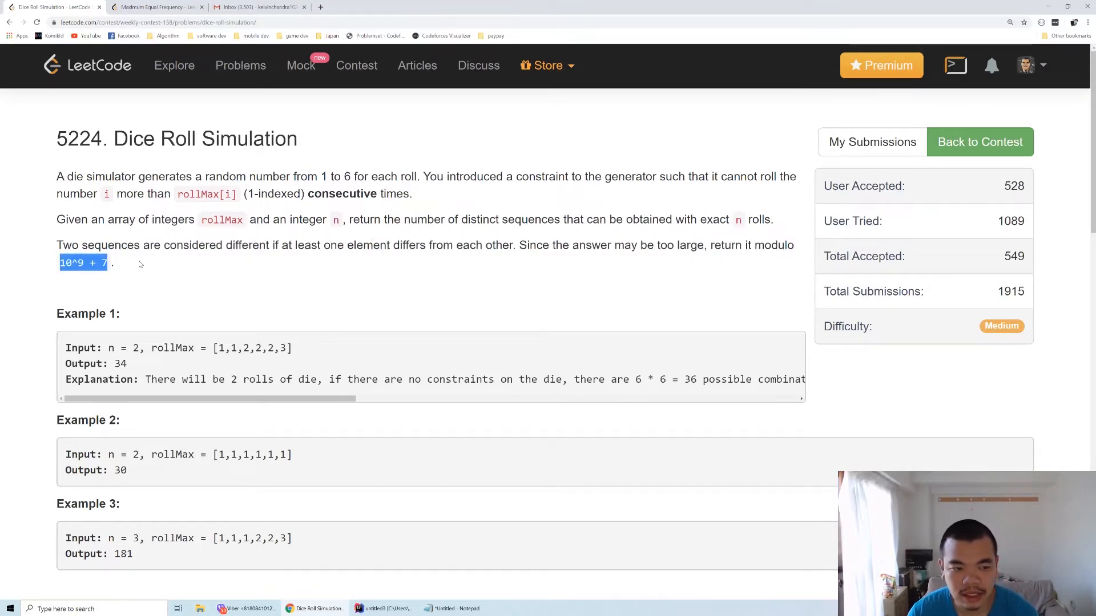
Highlight the rollMax array in Example 1
{"action": "scroll", "scroll_direction": "down", "scroll_amount": 3}
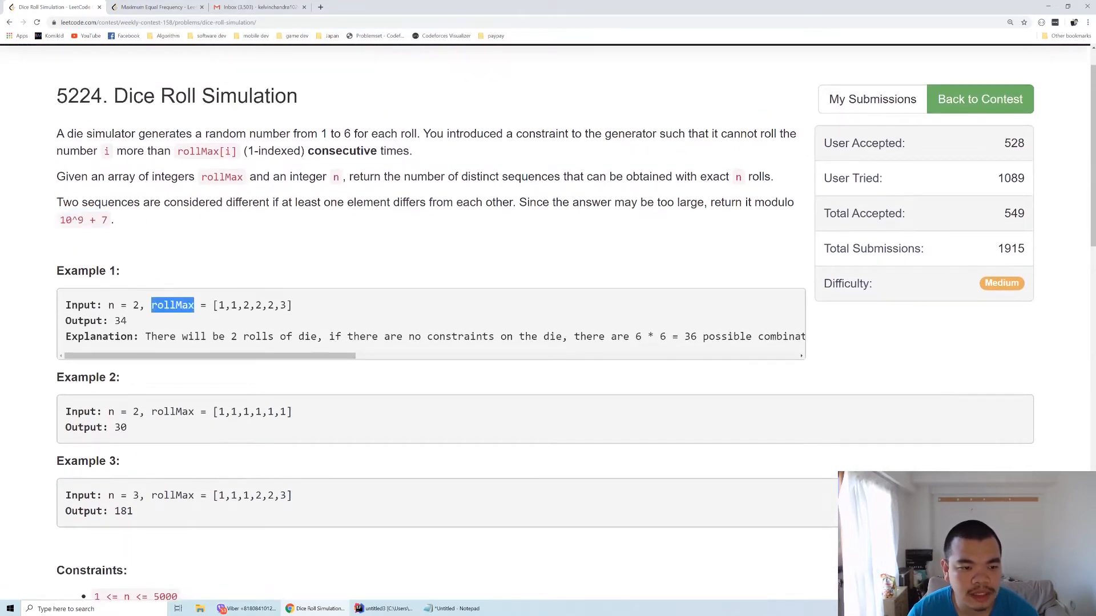
{"action": "left_click", "coordinate": [221, 306]}
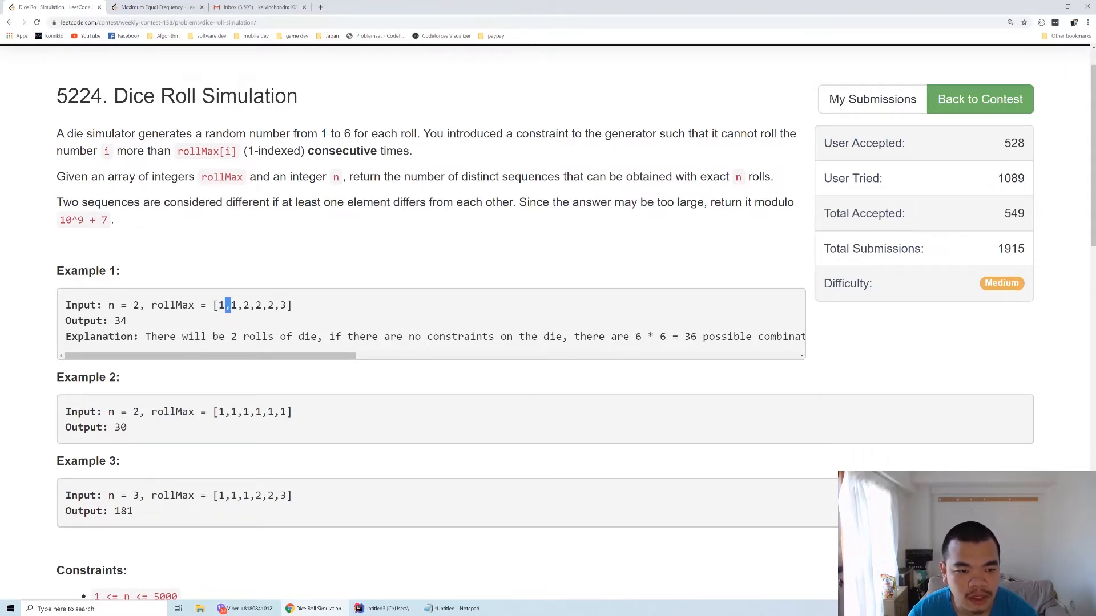
{"action": "left_click", "coordinate": [282, 306]}
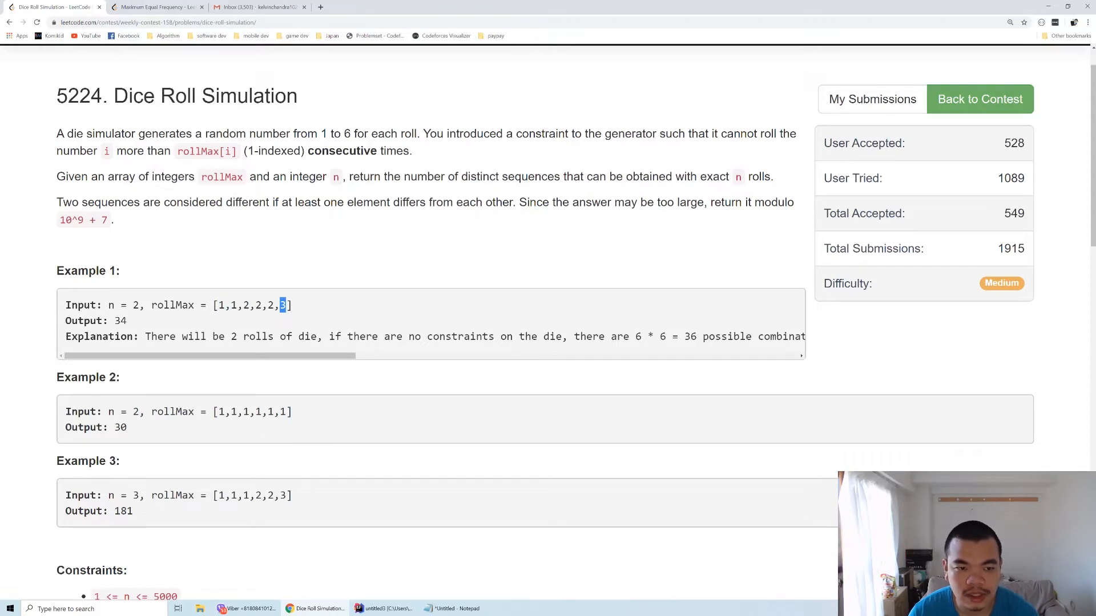
{"action": "mouse_move", "coordinate": [162, 316]}
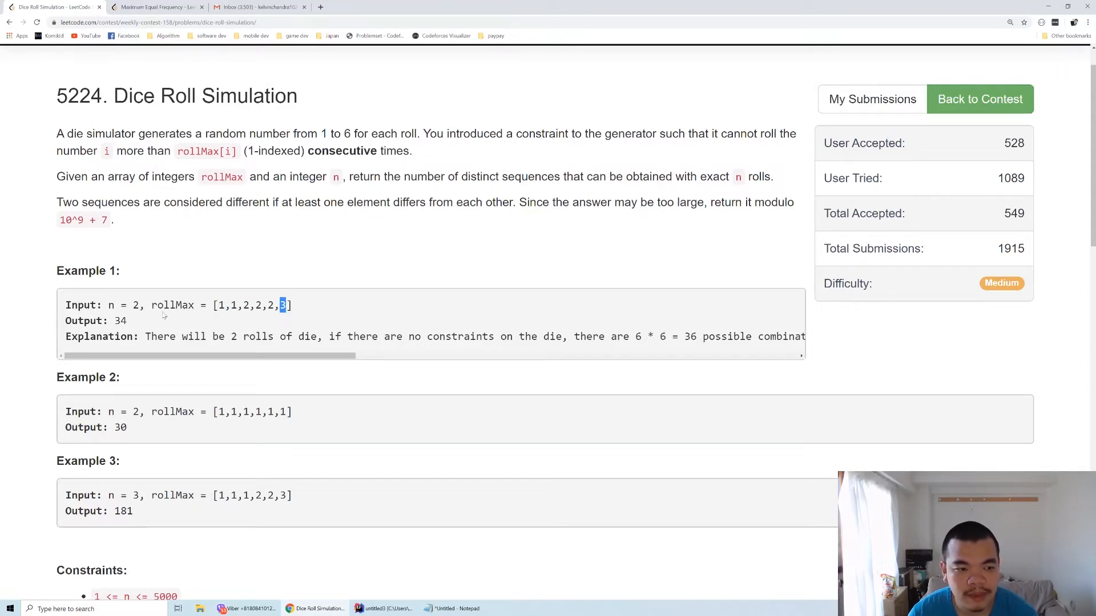
{"action": "double_click", "coordinate": [122, 304]}
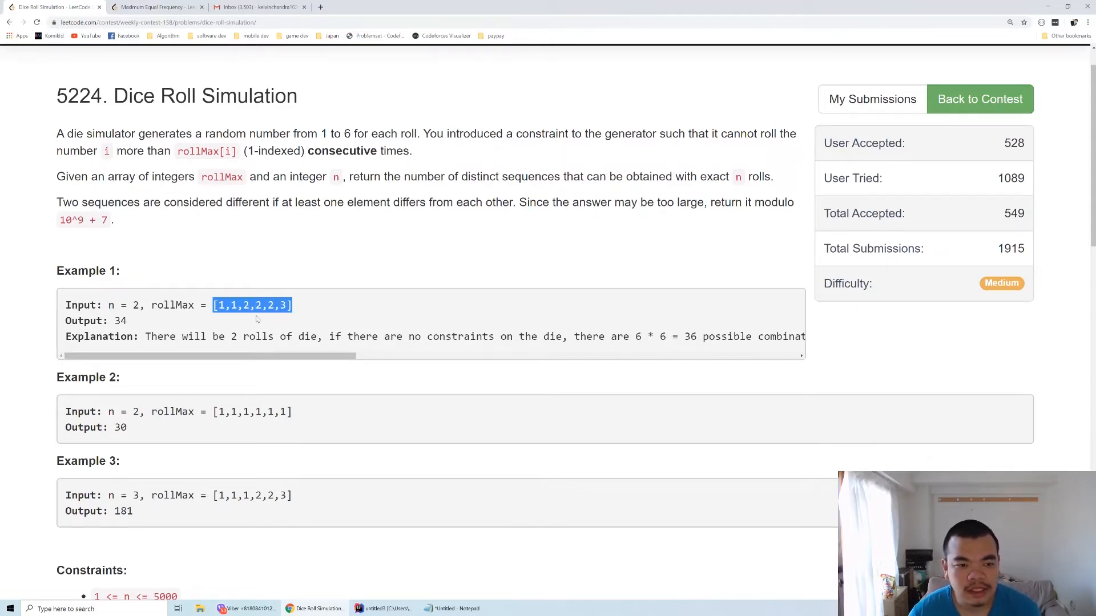
{"action": "mouse_move", "coordinate": [182, 310]}
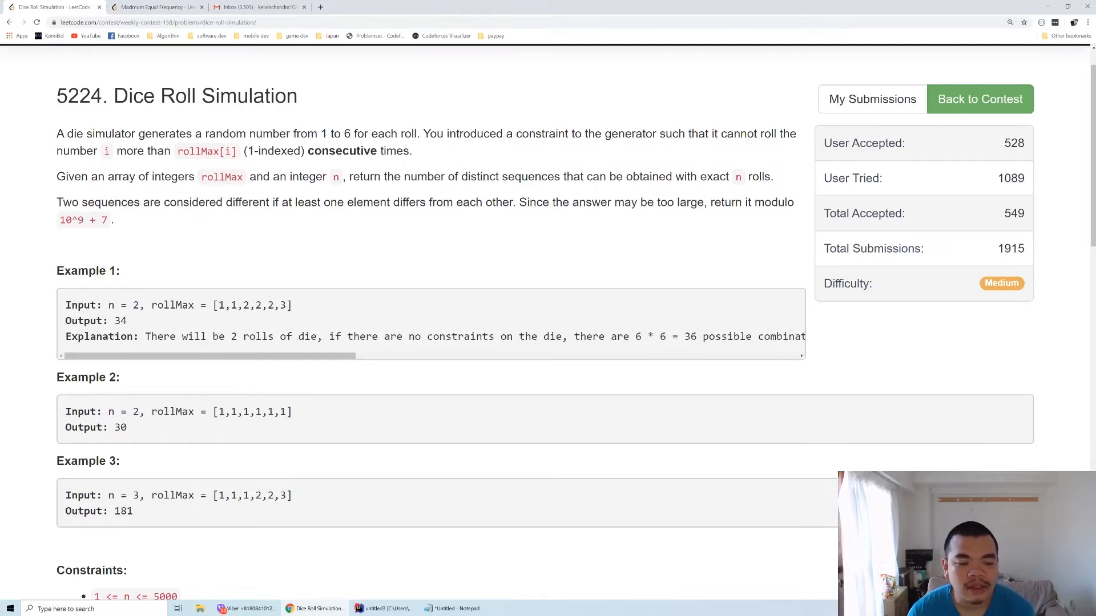
{"action": "double_click", "coordinate": [218, 306]}
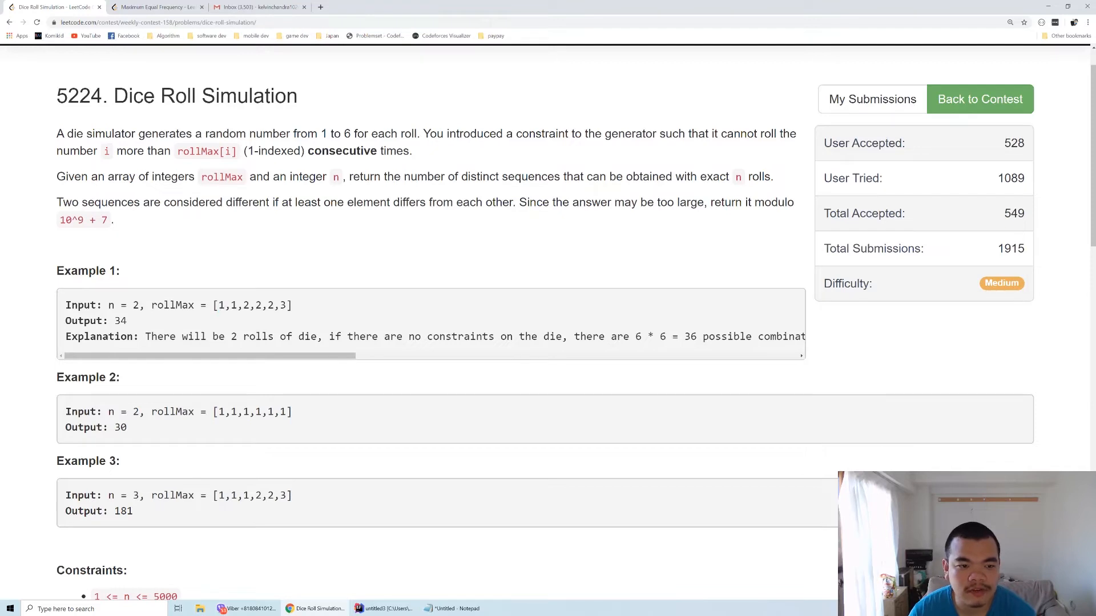
{"action": "double_click", "coordinate": [219, 305]}
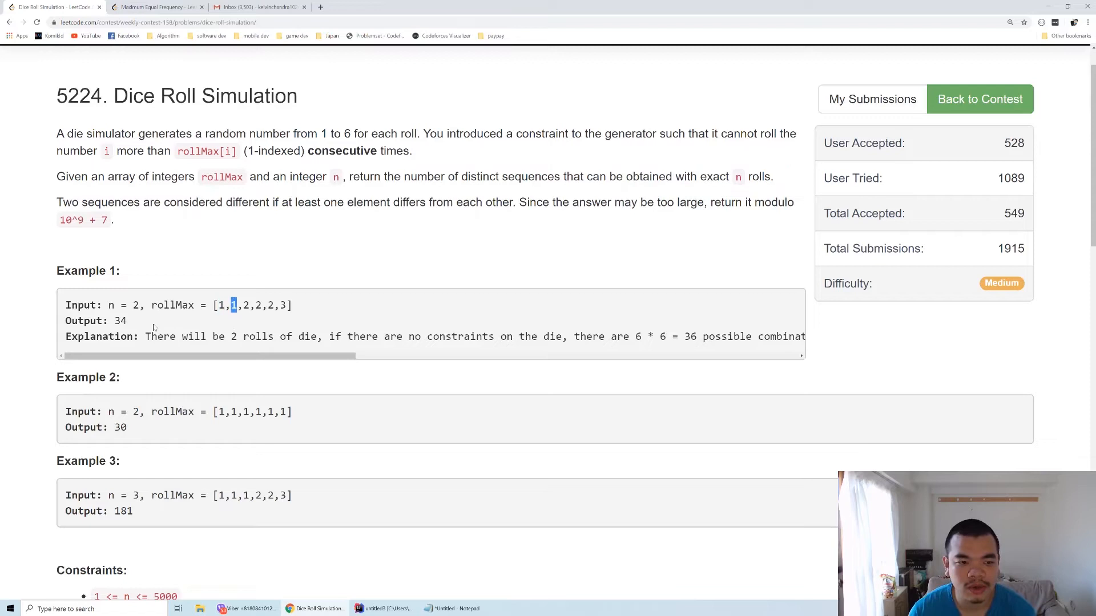
{"action": "mouse_move", "coordinate": [133, 324]}
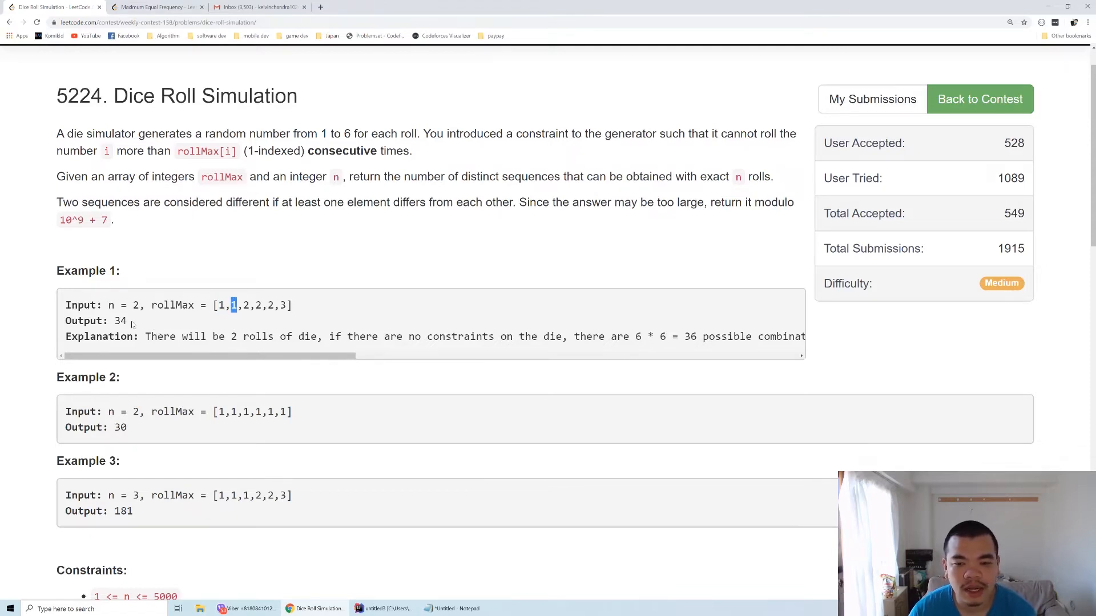
Highlight Example 1's output 34 and its rollMax array, then clear the highlights
{"action": "double_click", "coordinate": [119, 320]}
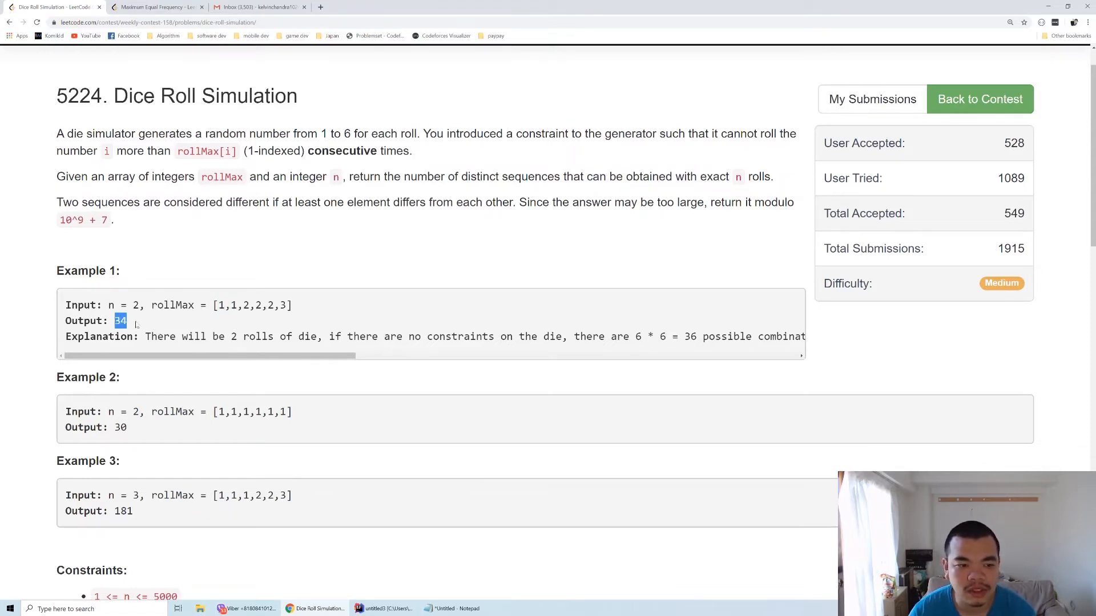
{"action": "left_click", "coordinate": [140, 324]}
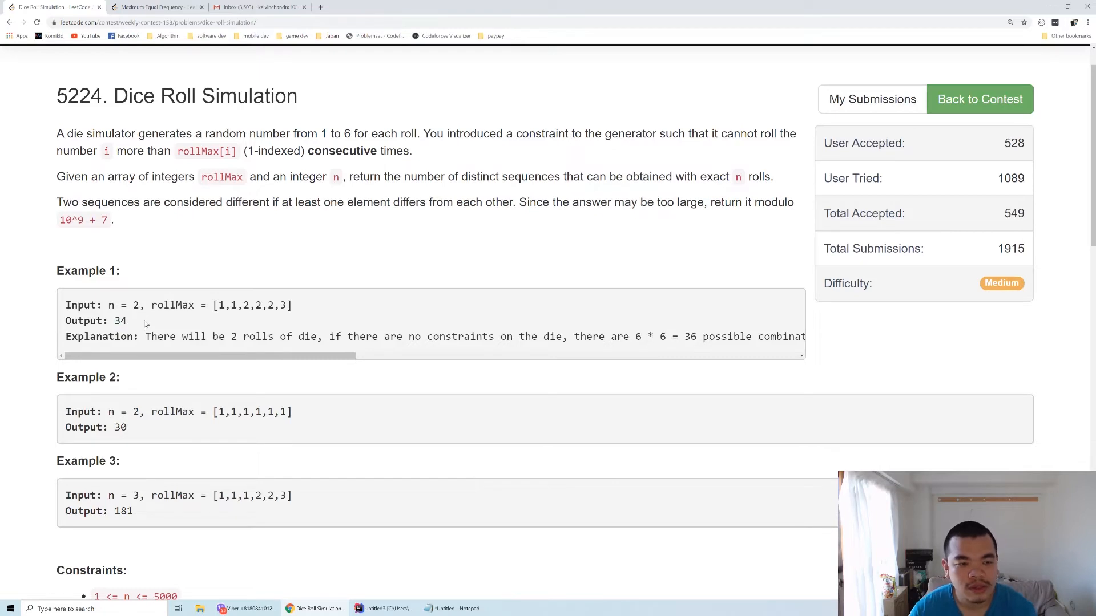
{"action": "mouse_move", "coordinate": [211, 324]}
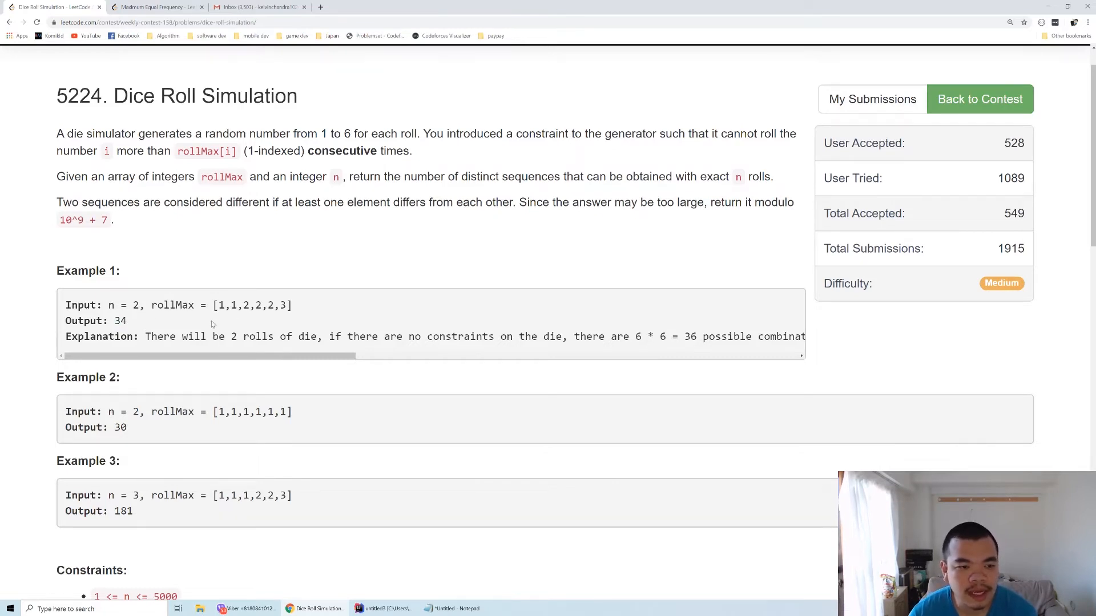
{"action": "double_click", "coordinate": [134, 306]}
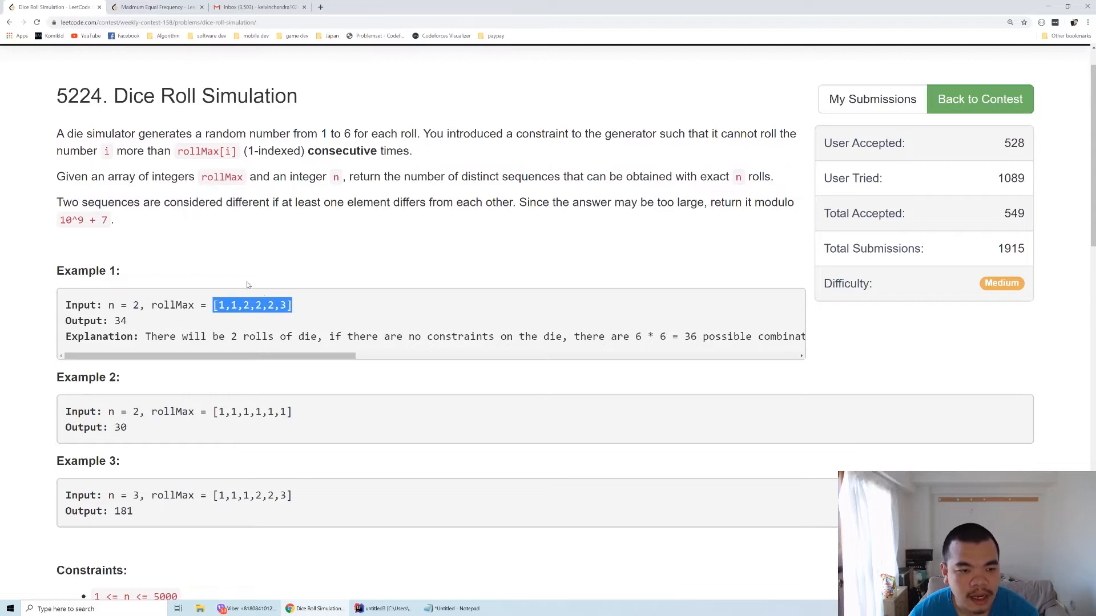
{"action": "left_click", "coordinate": [264, 296]}
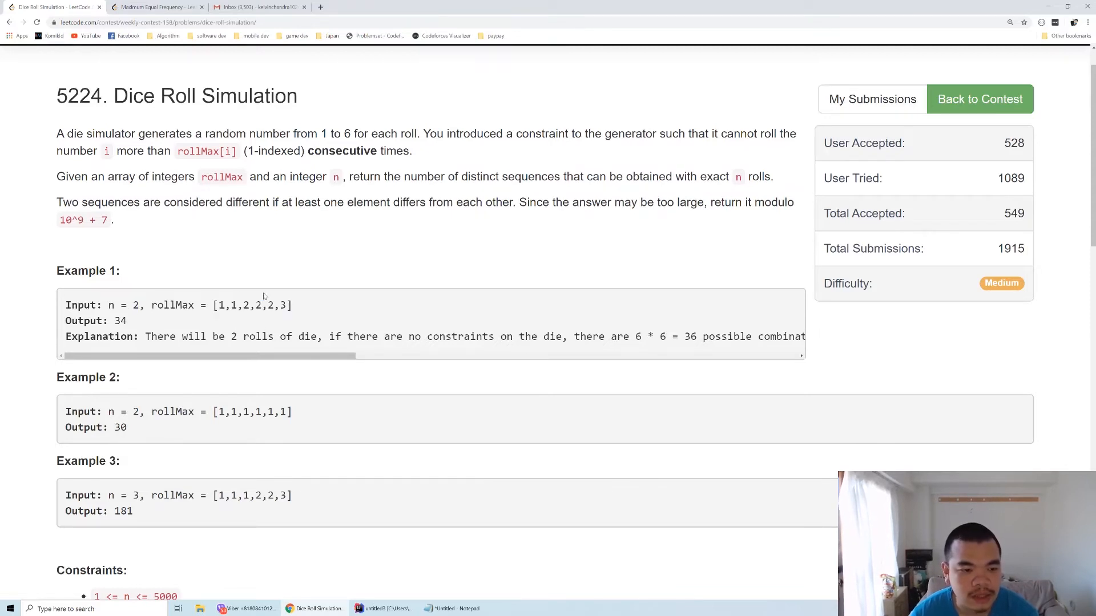
Highlight the n ≤ 5000 upper bound in the Constraints section
{"action": "scroll", "scroll_direction": "down", "scroll_amount": 3}
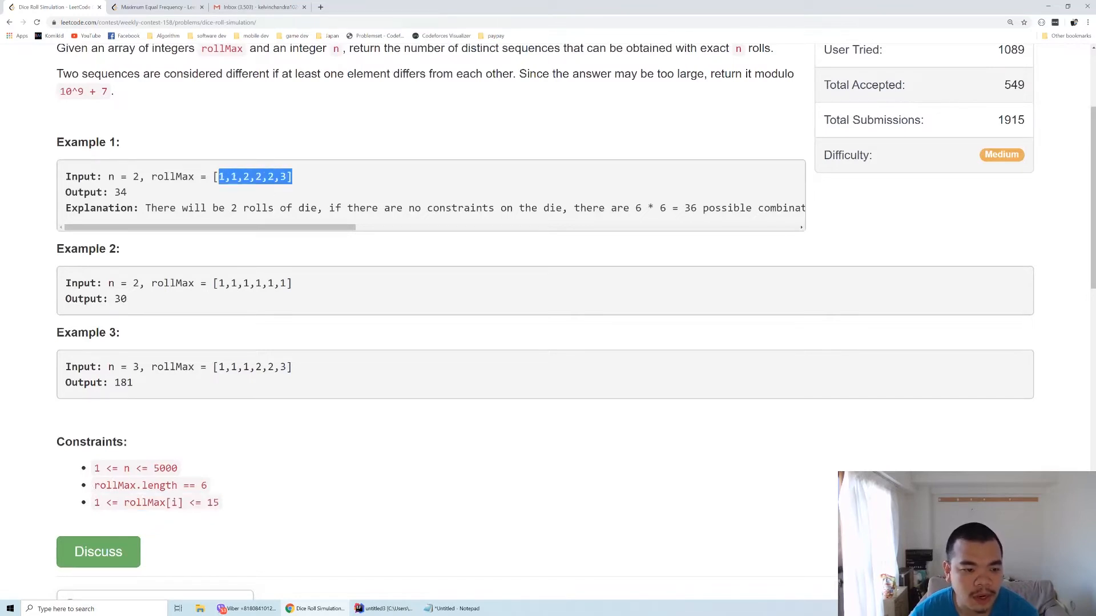
{"action": "double_click", "coordinate": [136, 485]}
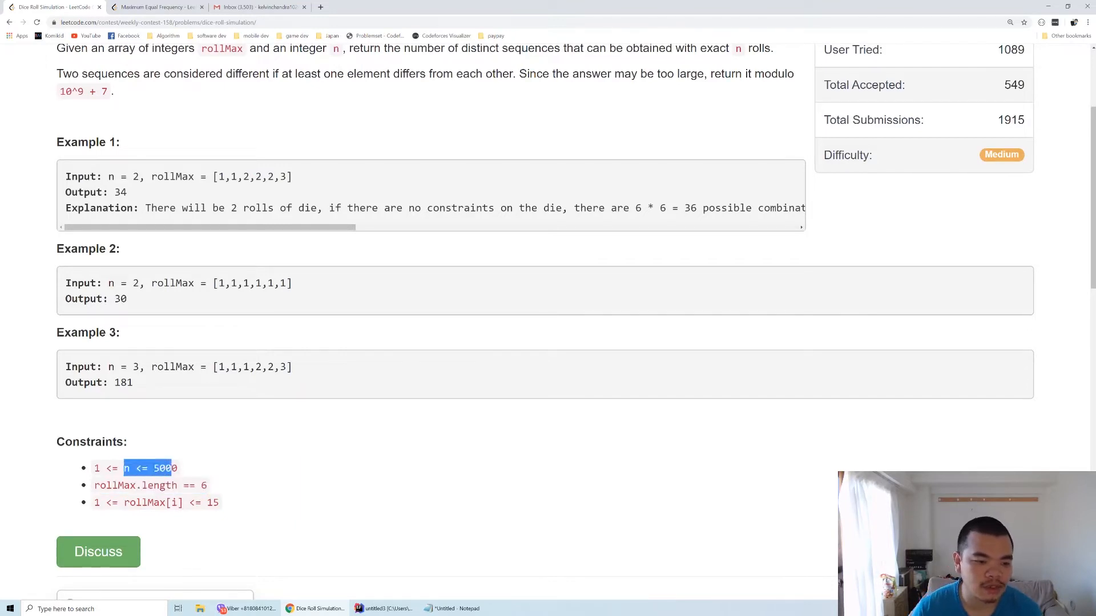
{"action": "scroll", "scroll_direction": "up", "scroll_amount": 3}
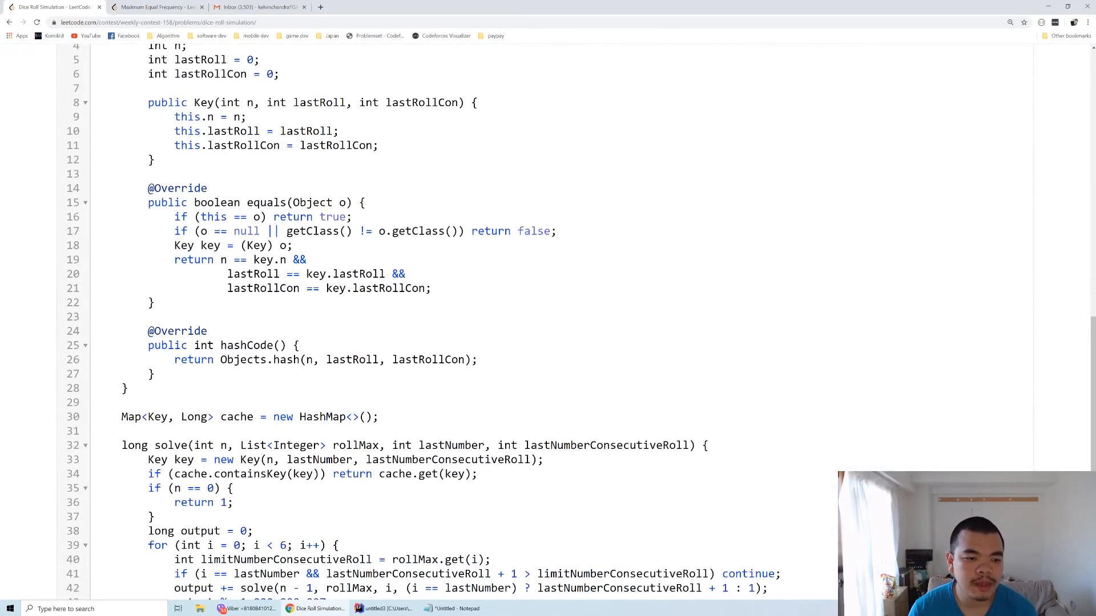
{"action": "scroll", "scroll_direction": "down", "scroll_amount": 3}
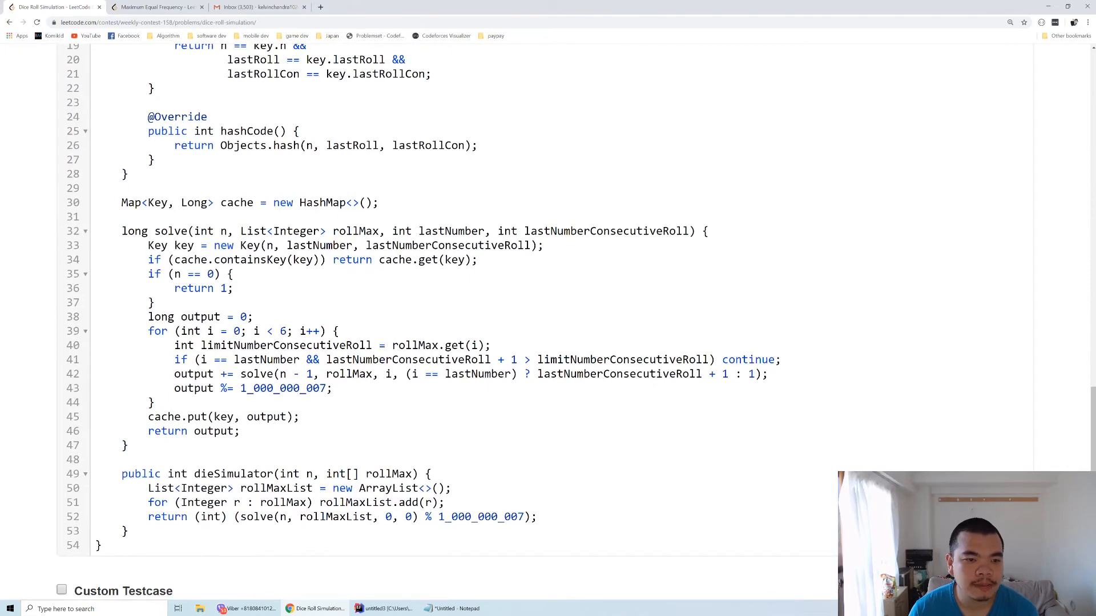
{"action": "scroll", "scroll_direction": "up", "scroll_amount": 3}
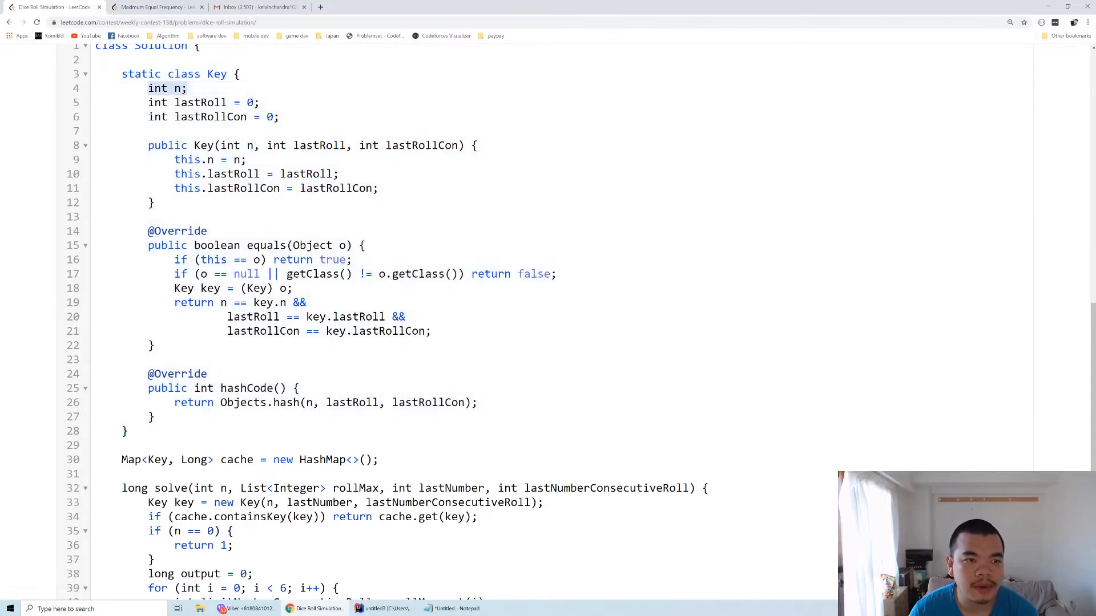
{"action": "double_click", "coordinate": [200, 102]}
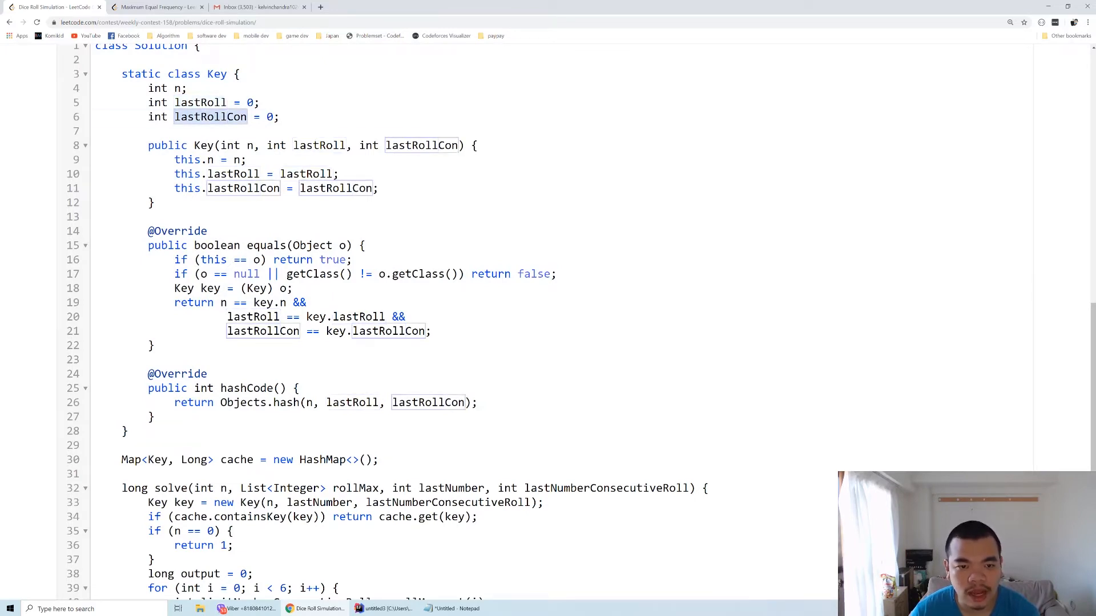
{"action": "scroll", "scroll_direction": "down", "scroll_amount": 3}
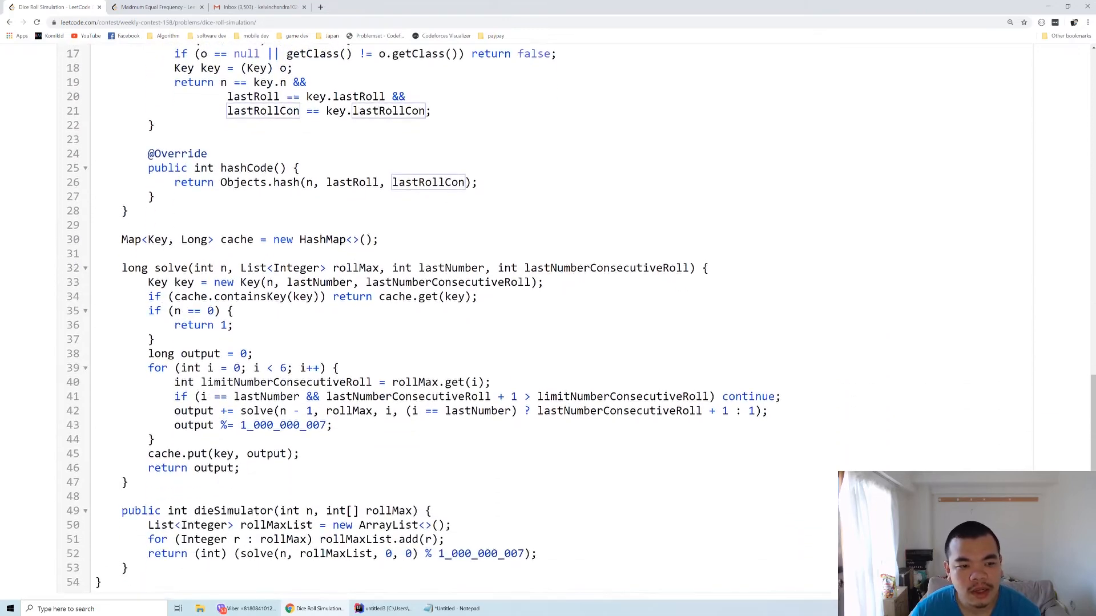
{"action": "scroll", "scroll_direction": "down", "scroll_amount": 3}
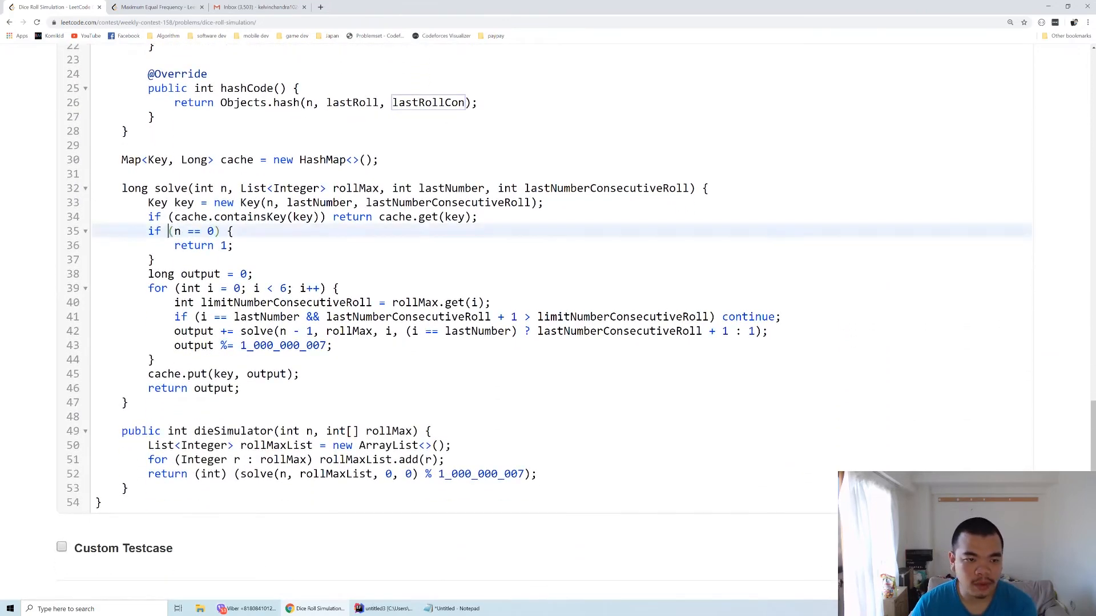
{"action": "double_click", "coordinate": [194, 231]}
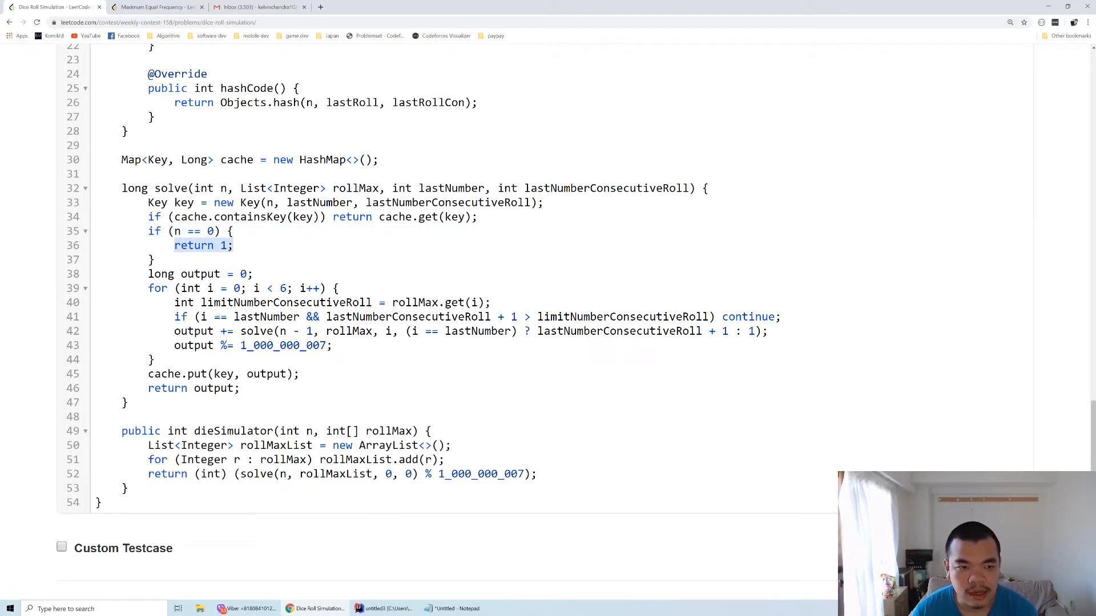
{"action": "left_click", "coordinate": [153, 260]}
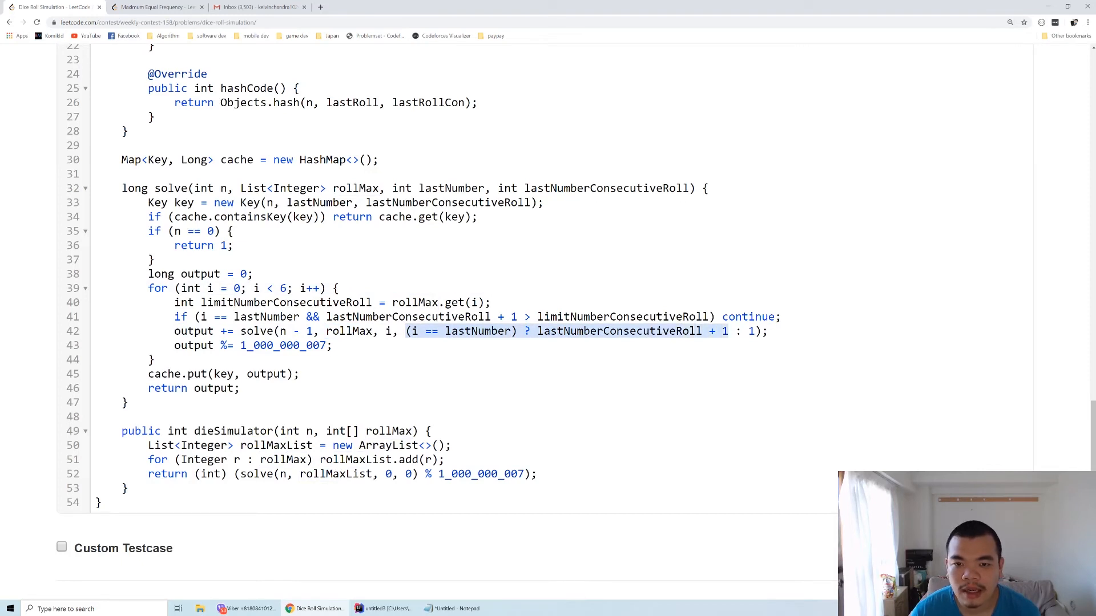
{"action": "double_click", "coordinate": [607, 187]}
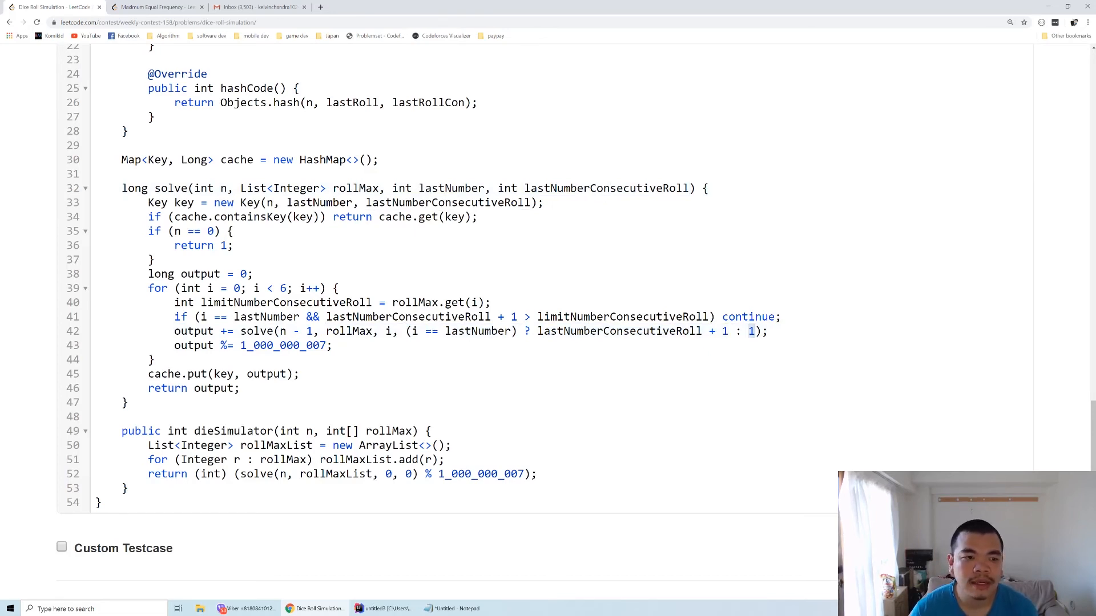
{"action": "scroll", "scroll_direction": "up", "scroll_amount": 3}
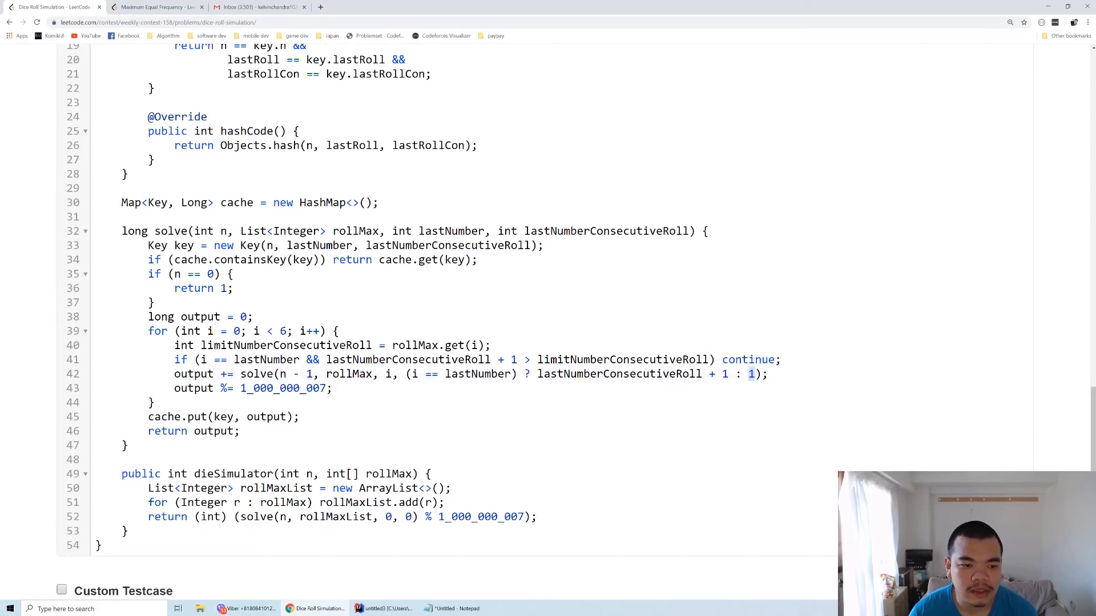
{"action": "double_click", "coordinate": [193, 374]}
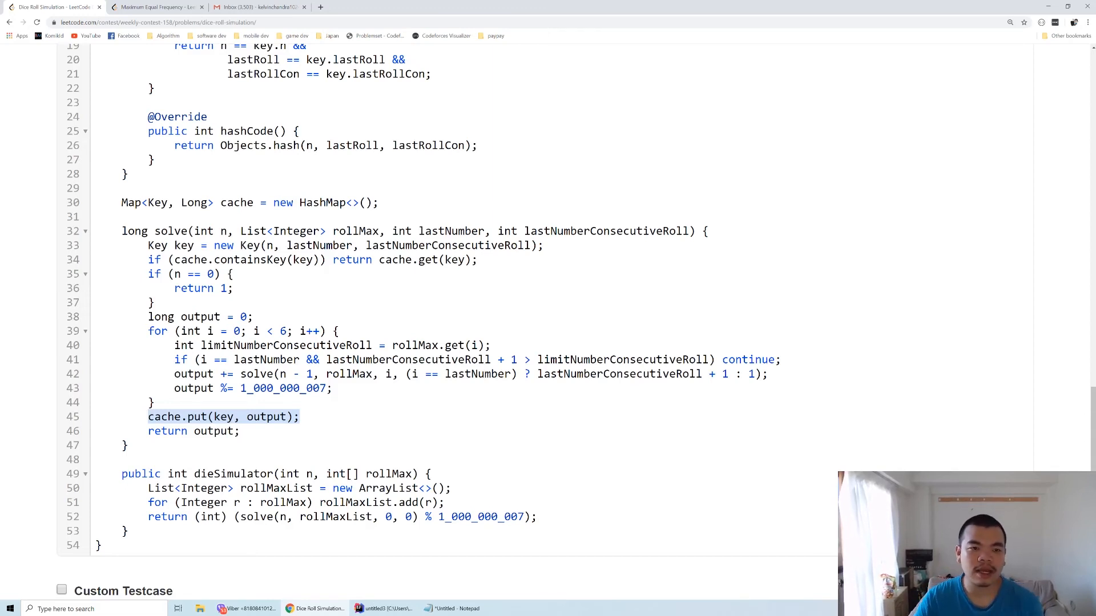
{"action": "double_click", "coordinate": [210, 231]}
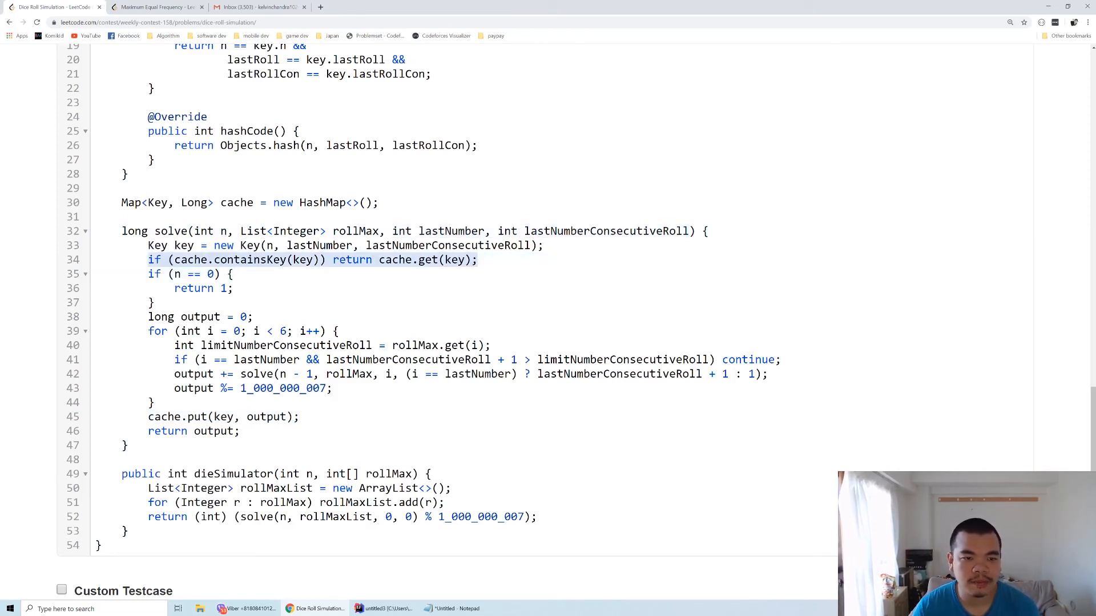
{"action": "scroll", "scroll_direction": "up", "scroll_amount": 3}
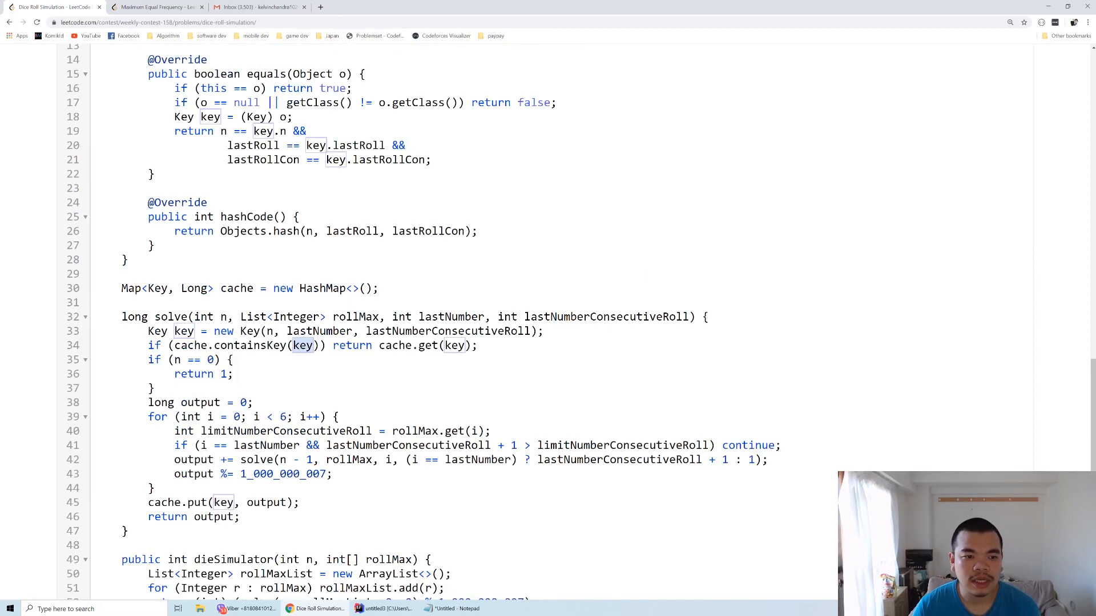
{"action": "double_click", "coordinate": [224, 317]}
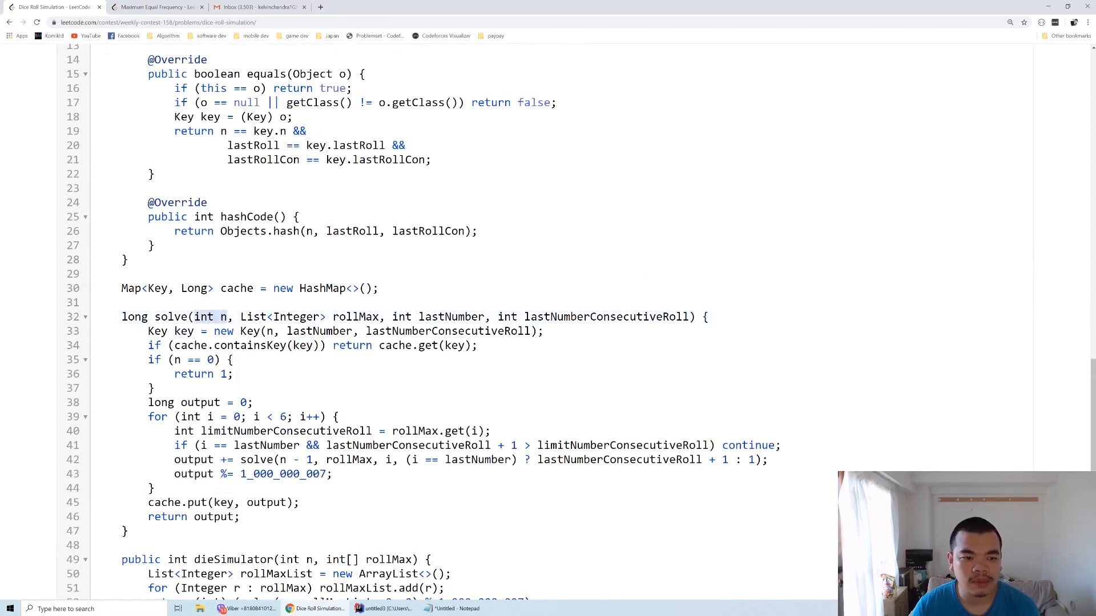